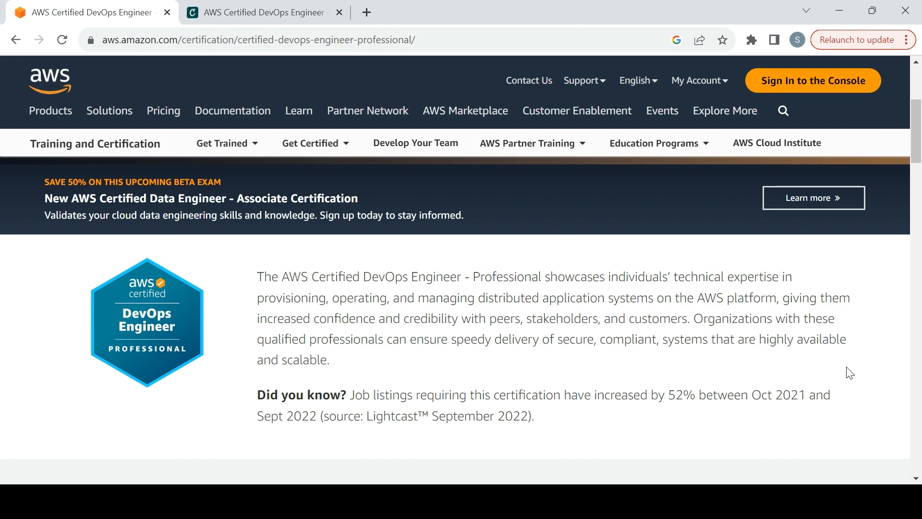
{"action": "mouse_move", "coordinate": [898, 208]}
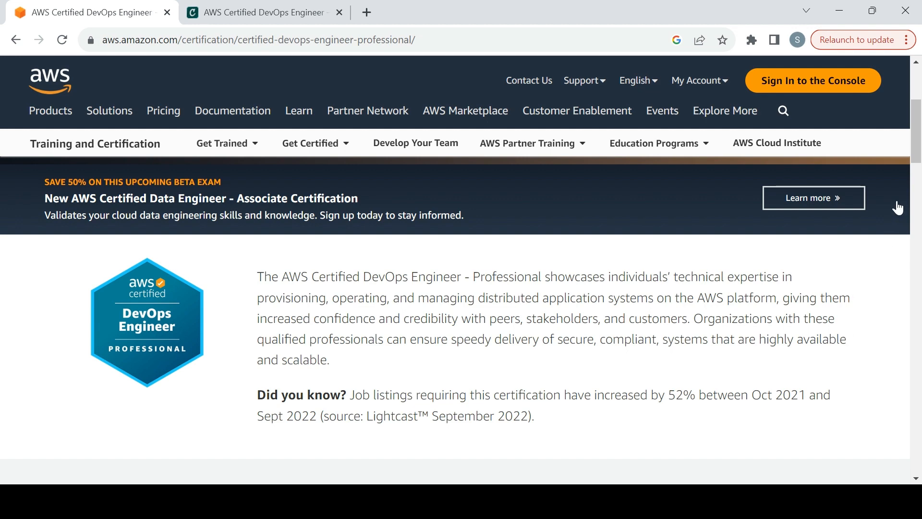
Scroll to 'Who should take this exam?' and the Exam overview: Professional, 180 minutes, 300 USD, 75 questions.
{"action": "scroll", "scroll_direction": "down", "scroll_amount": 3}
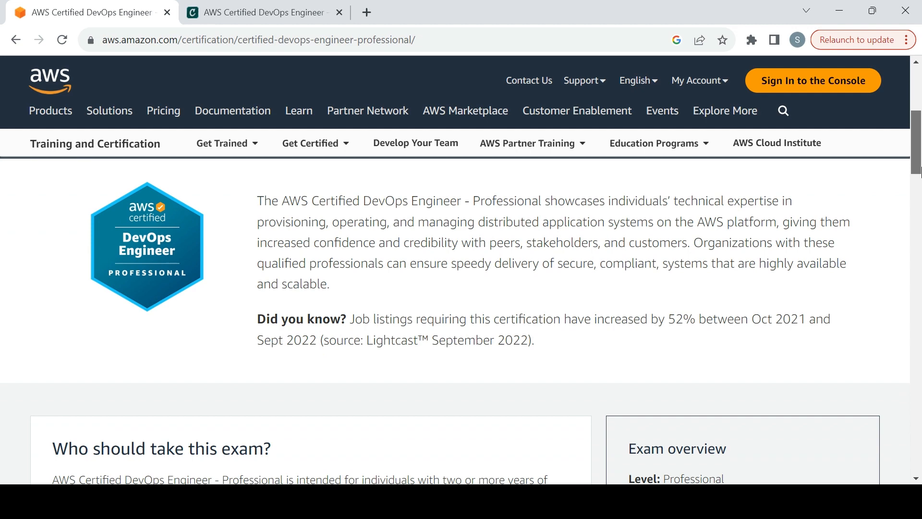
{"action": "scroll", "scroll_direction": "down", "scroll_amount": 3}
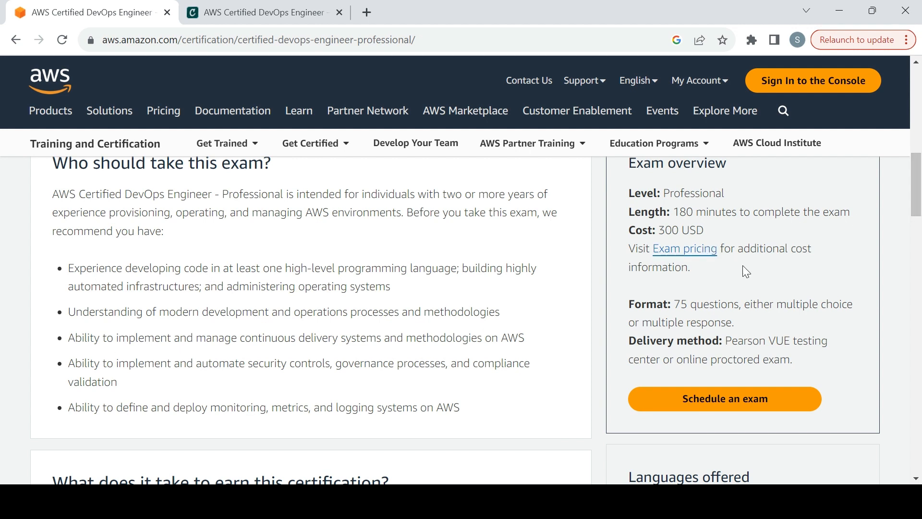
{"action": "mouse_move", "coordinate": [621, 277]}
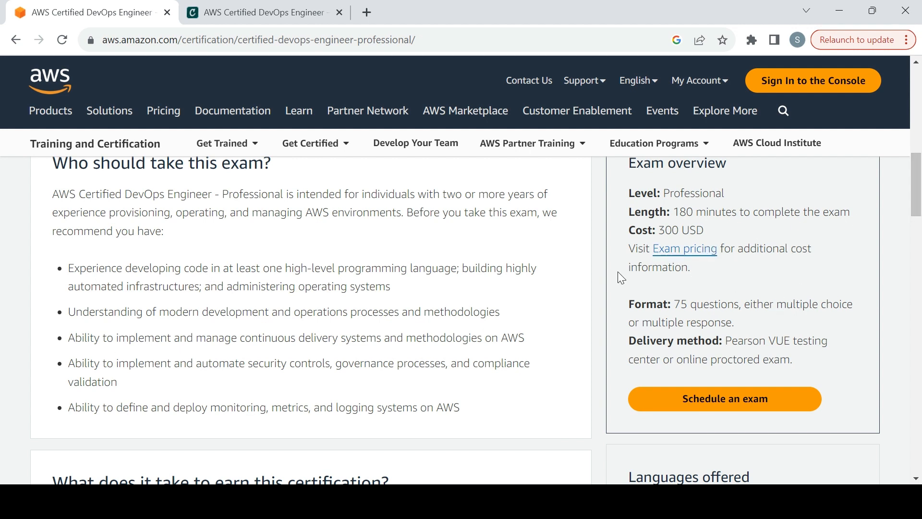
{"action": "mouse_move", "coordinate": [772, 297]}
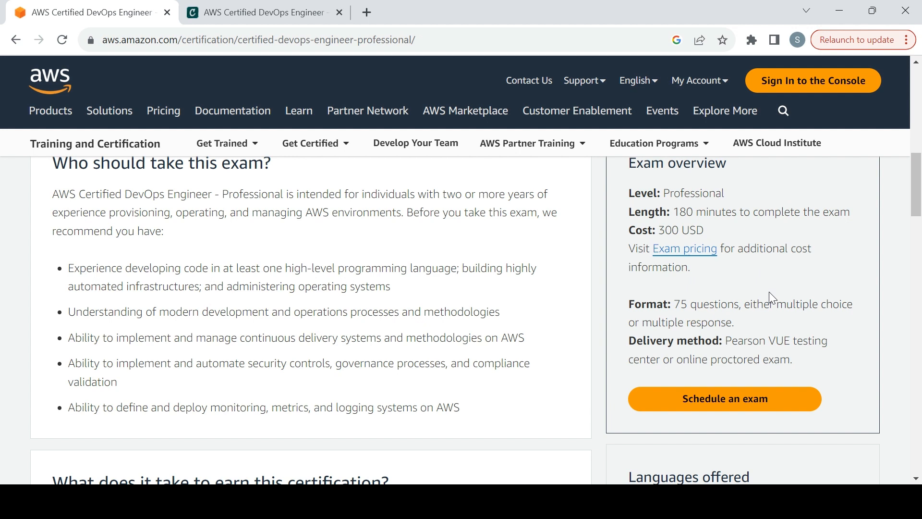
{"action": "mouse_move", "coordinate": [528, 341]}
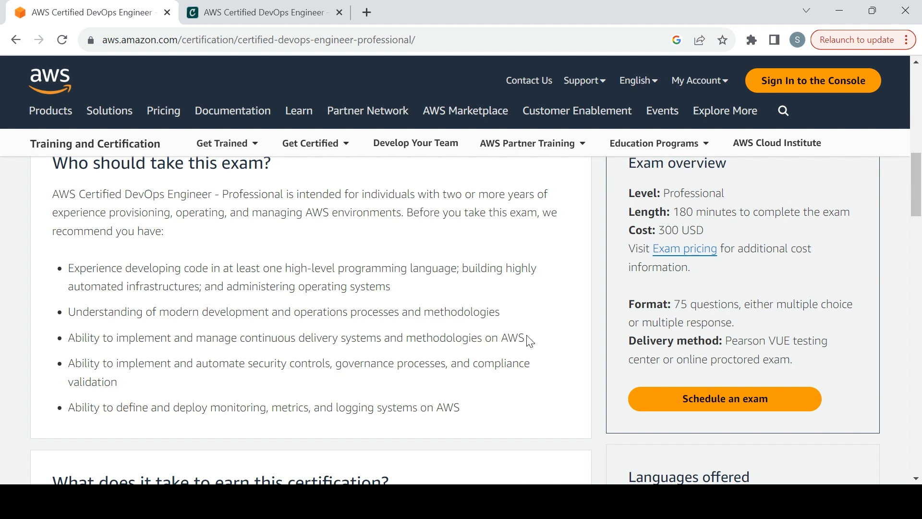
{"action": "mouse_move", "coordinate": [531, 366]}
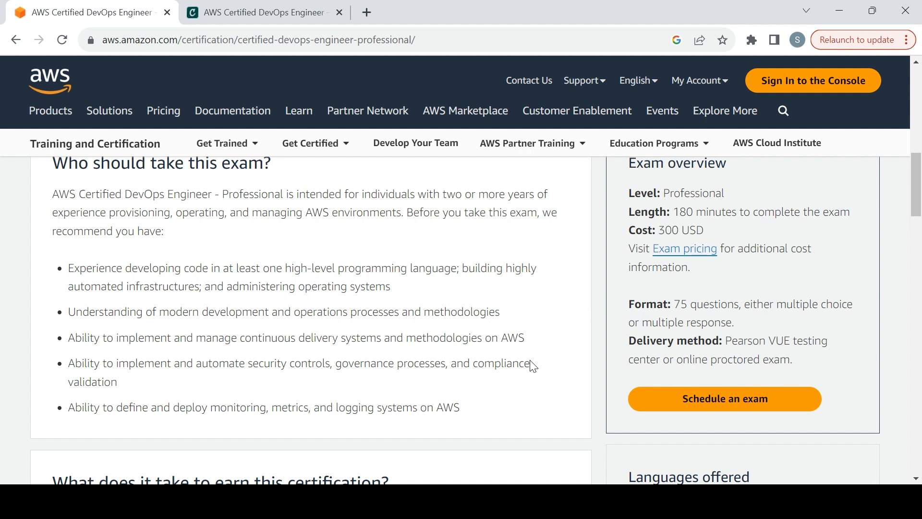
{"action": "mouse_move", "coordinate": [460, 336]}
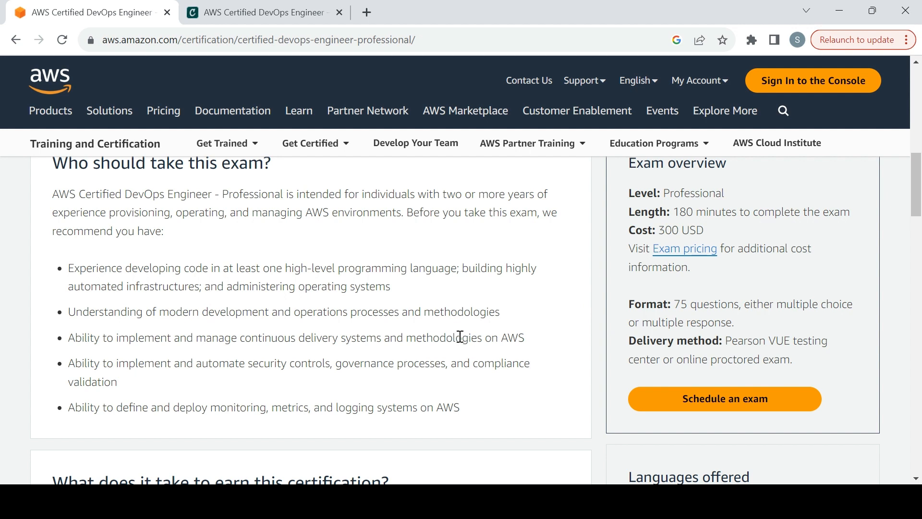
{"action": "mouse_move", "coordinate": [443, 330]}
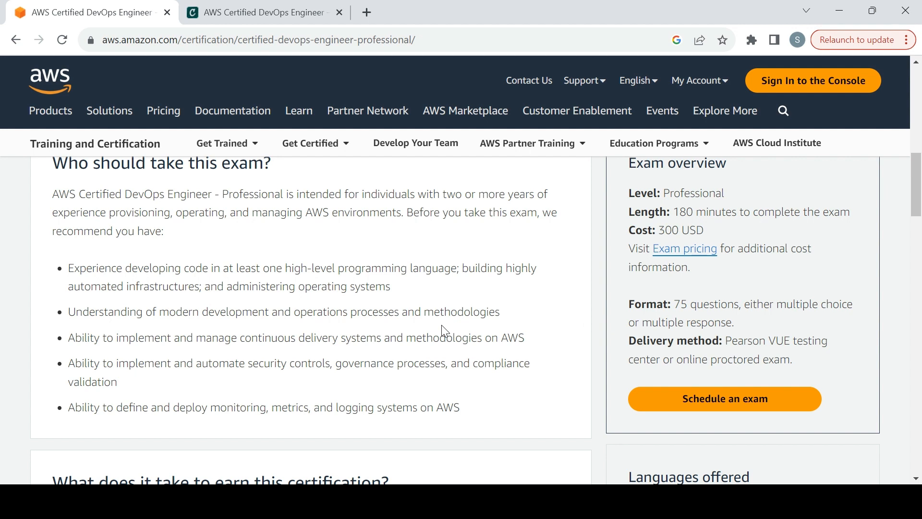
{"action": "mouse_move", "coordinate": [430, 313]}
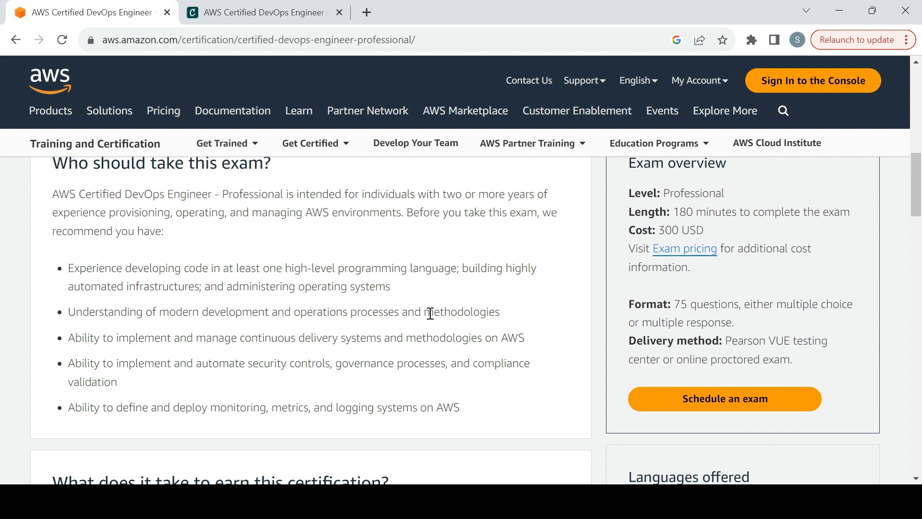
{"action": "mouse_move", "coordinate": [600, 419]}
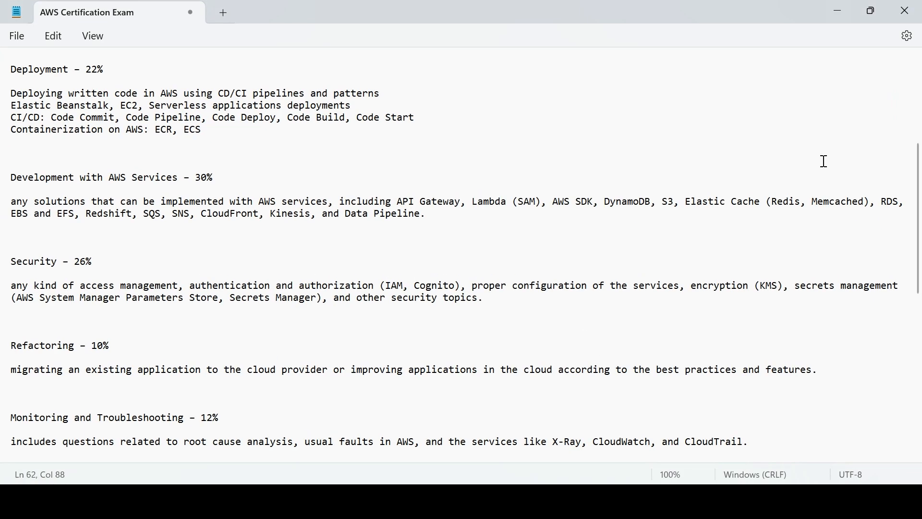
{"action": "mouse_move", "coordinate": [710, 178]}
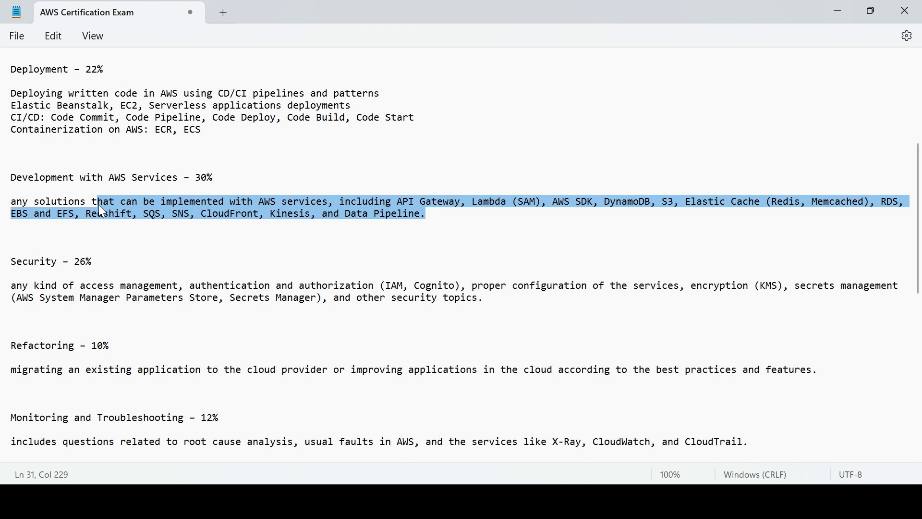
{"action": "mouse_move", "coordinate": [275, 100]}
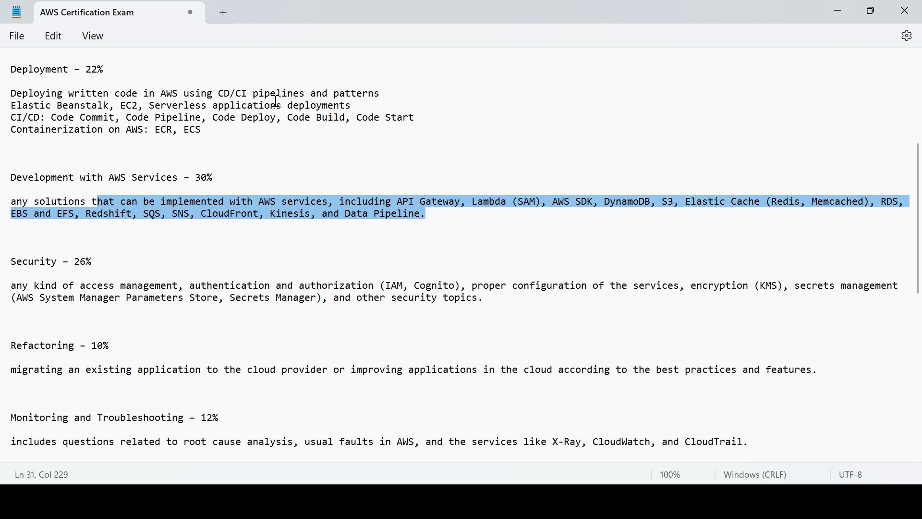
{"action": "mouse_move", "coordinate": [279, 130]}
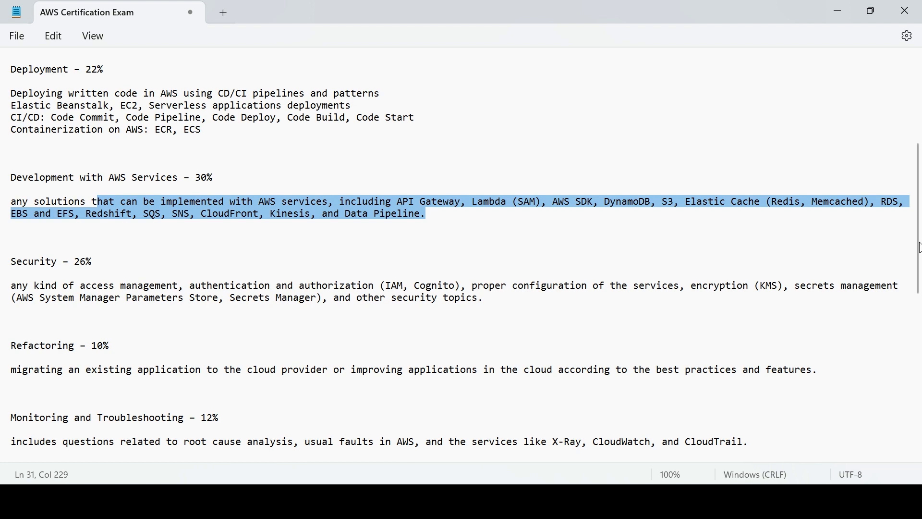
Scroll to the top of the notes and deselect the text after '6. Get AWS certified'.
{"action": "scroll", "scroll_direction": "up", "scroll_amount": 3}
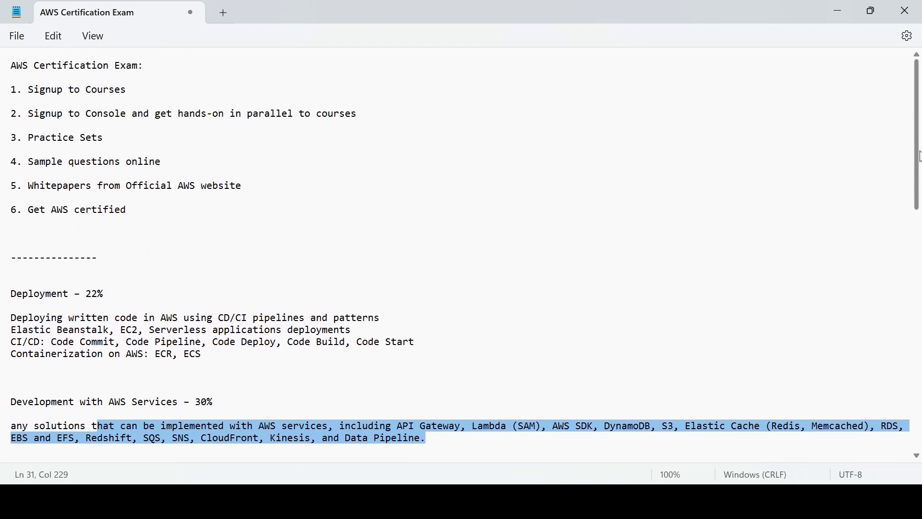
{"action": "left_click", "coordinate": [126, 210]}
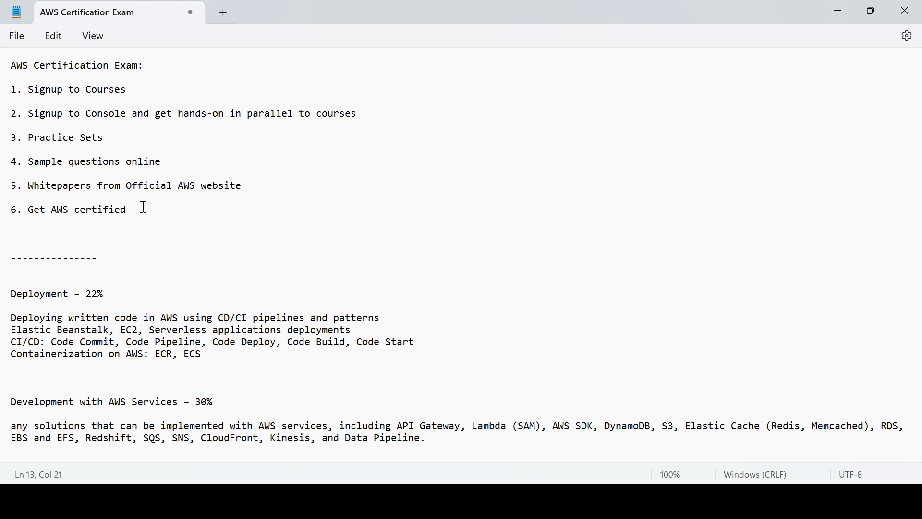
{"action": "mouse_move", "coordinate": [909, 136]}
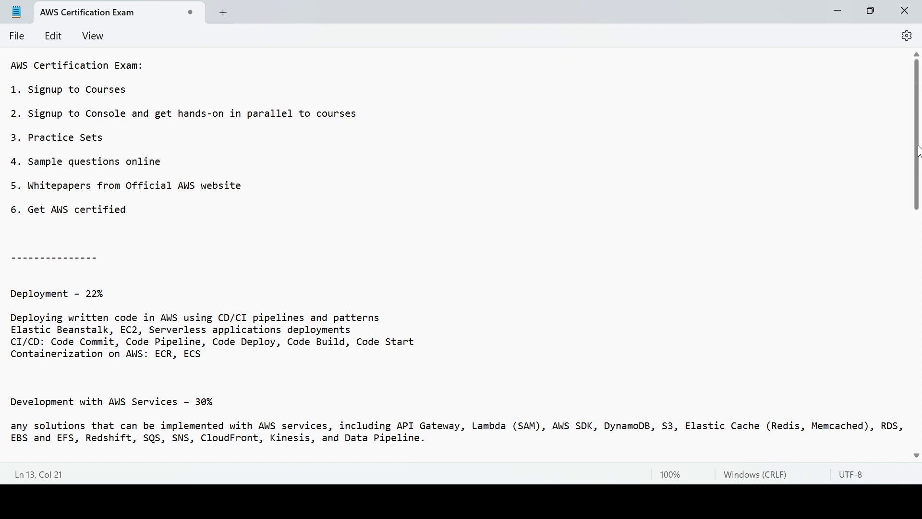
{"action": "scroll", "scroll_direction": "down", "scroll_amount": 3}
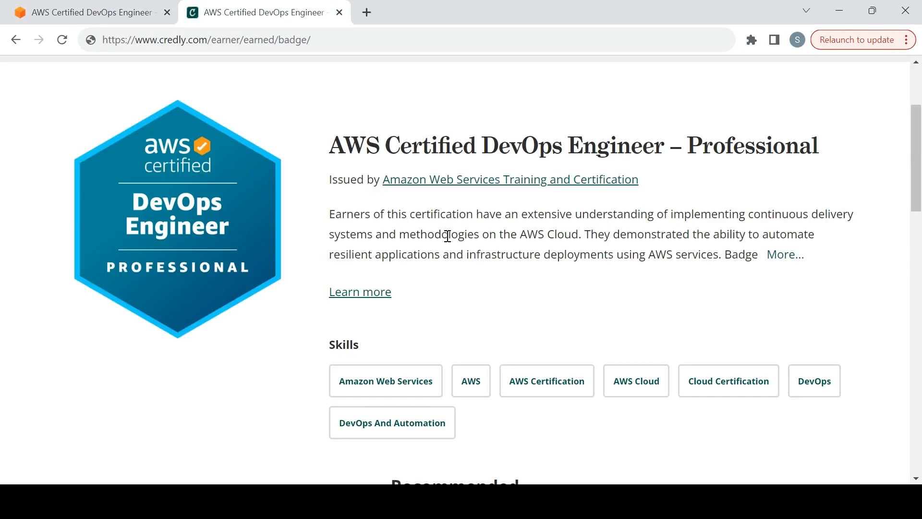
{"action": "mouse_move", "coordinate": [600, 269]}
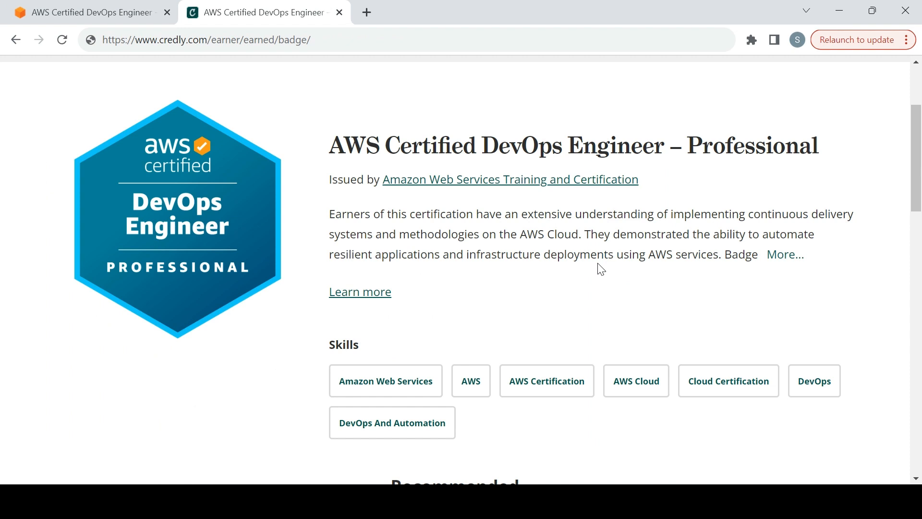